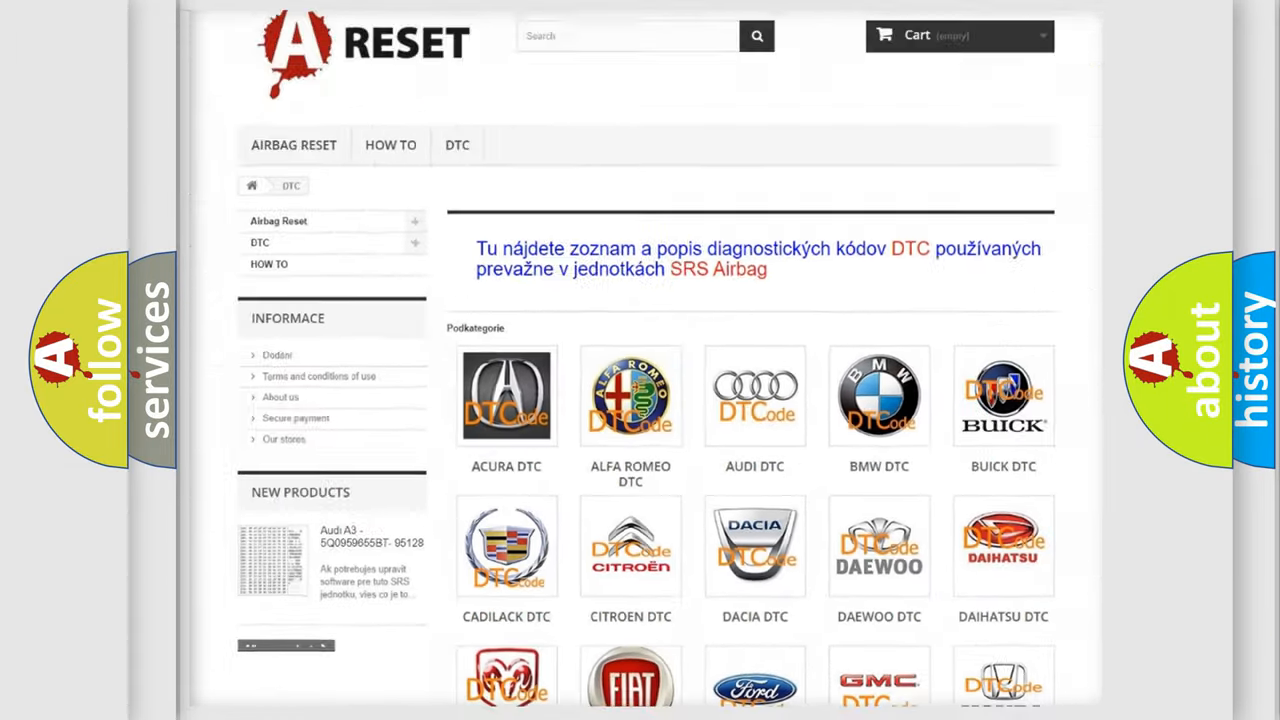
Open the Chevrolet DTC code list and review its B-series codes such as B0002 and B0012
scroll("down", 3)
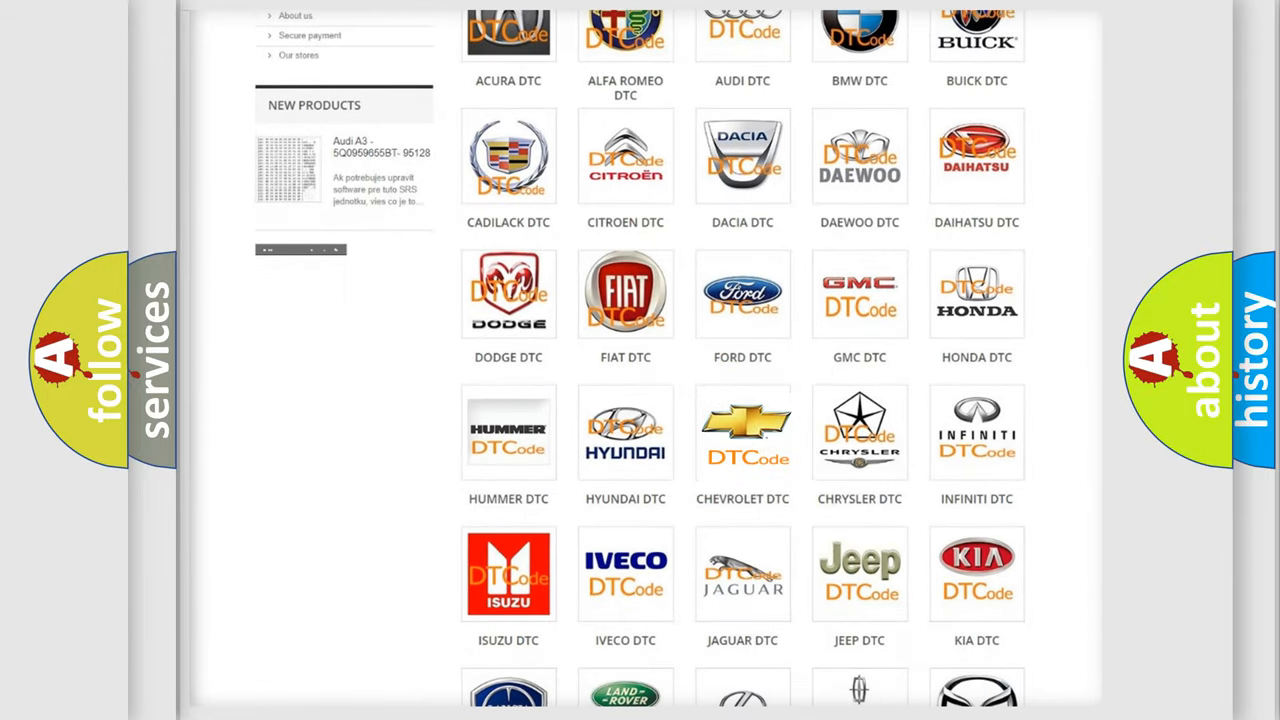
left_click(742, 432)
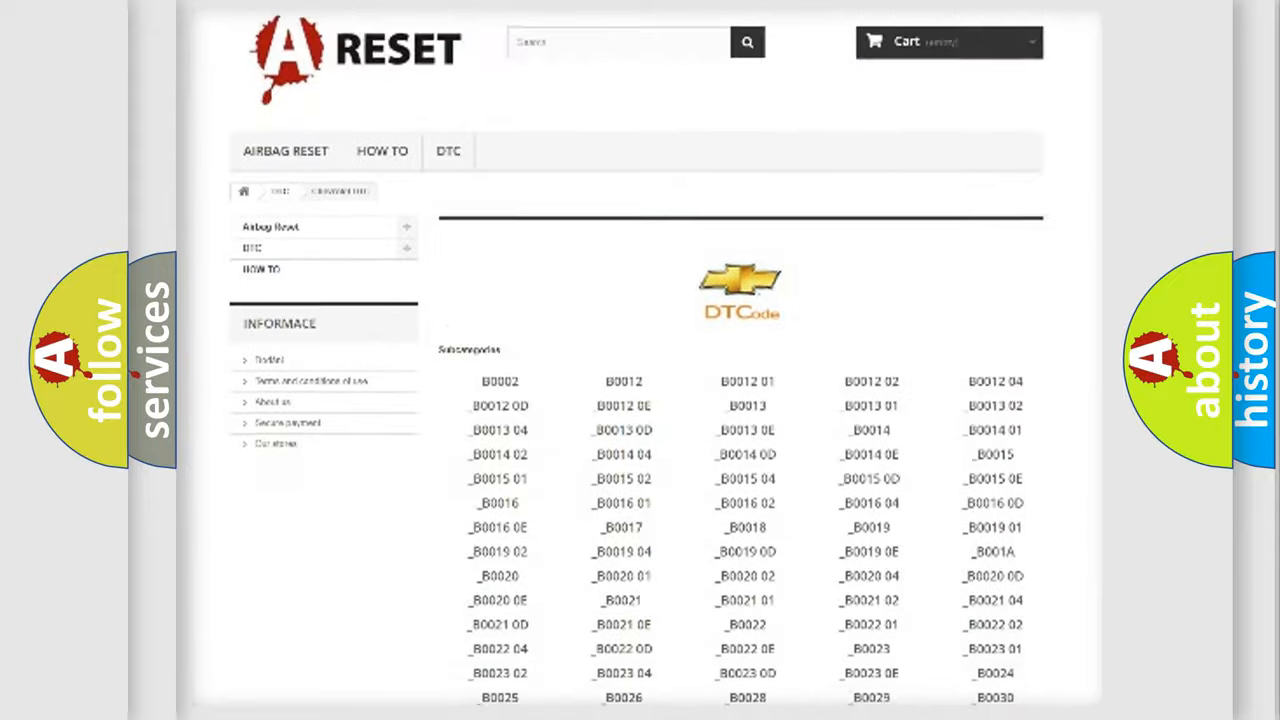
scroll("down", 3)
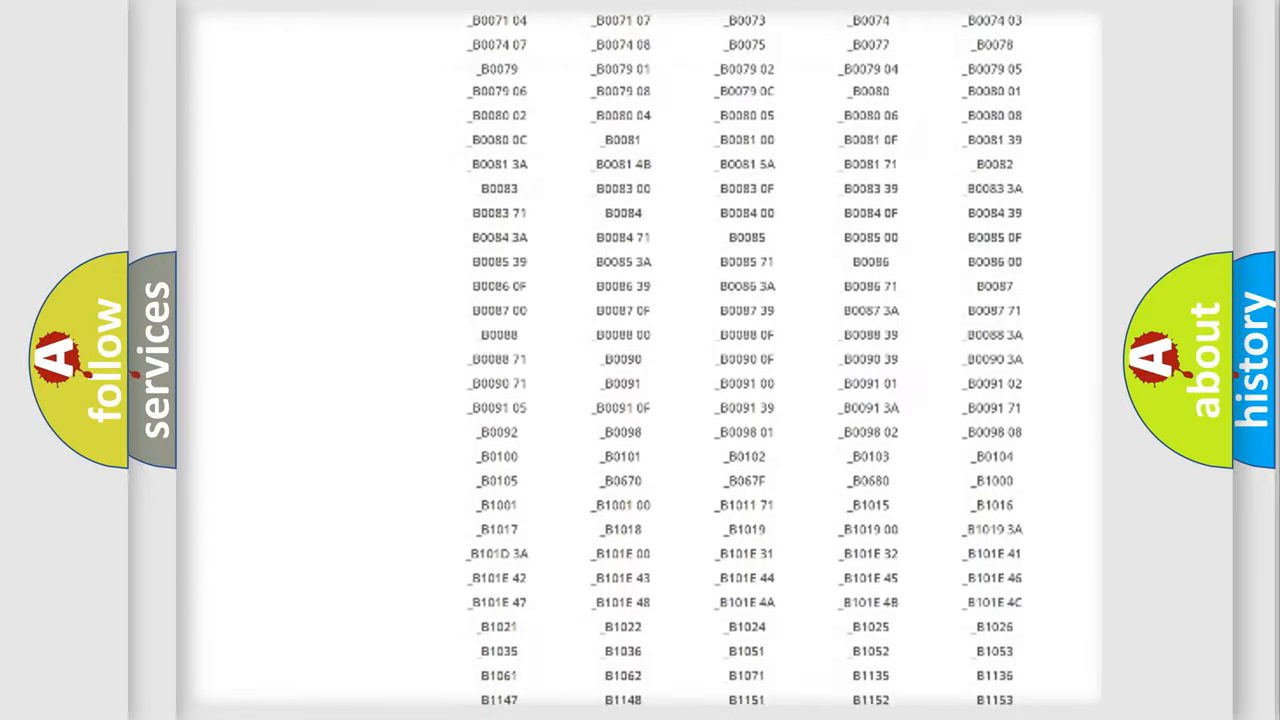
scroll("up", 3)
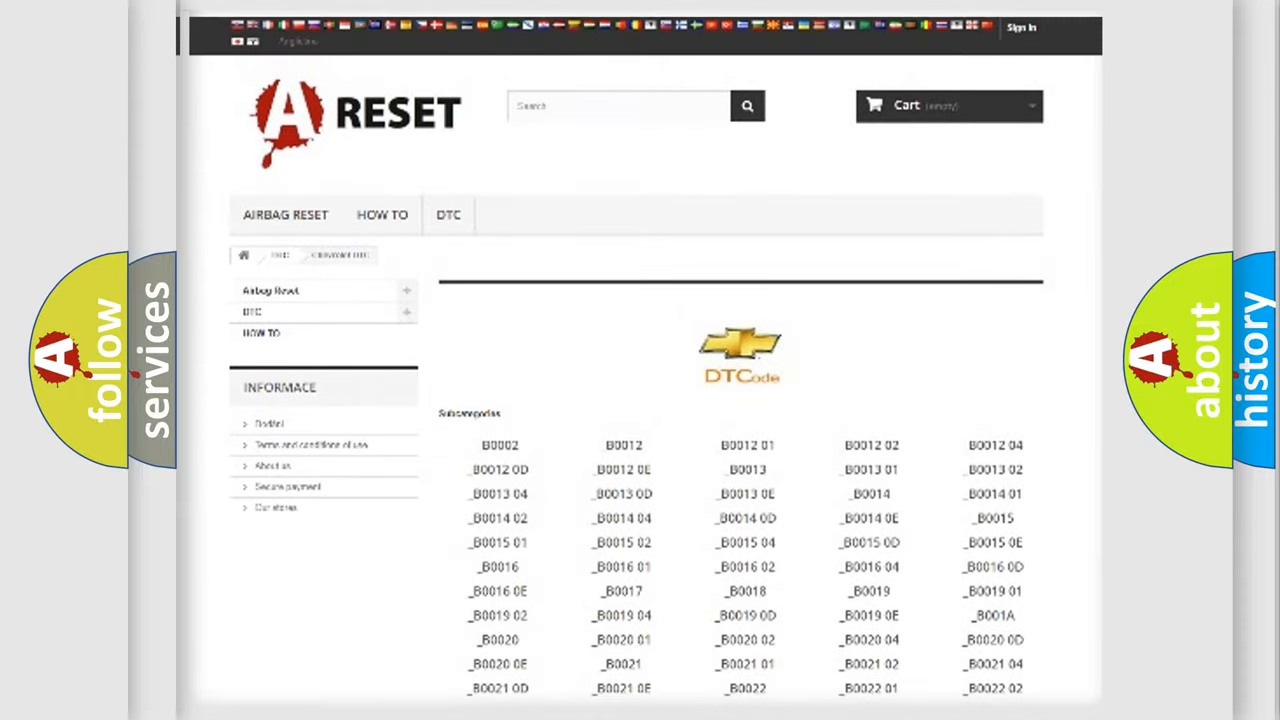